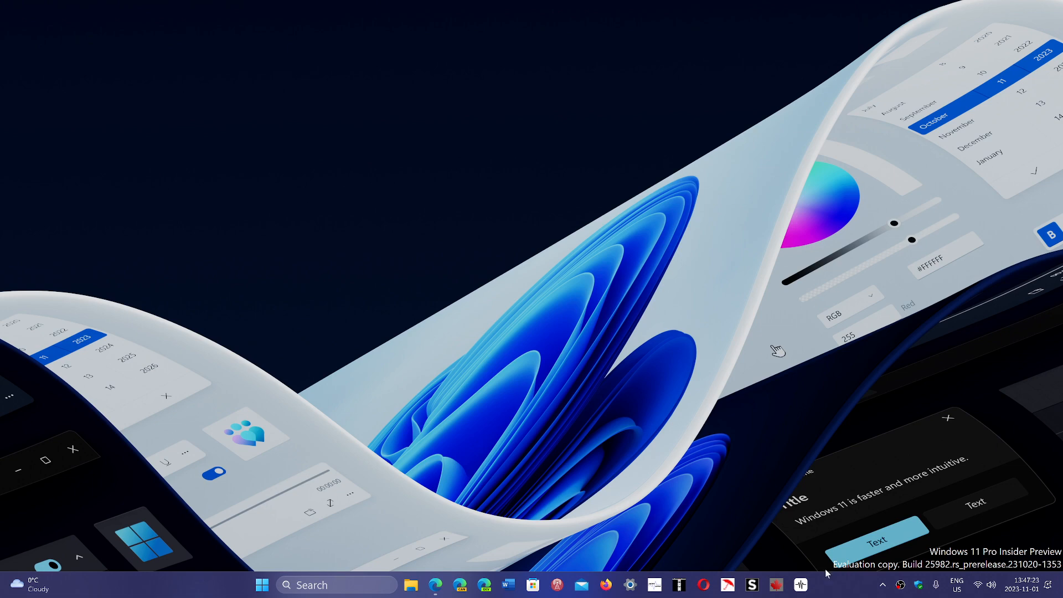
- Bring Edge forward and scroll to the Download Windows 11 Disk Image (ISO) section
left_click(435, 584)
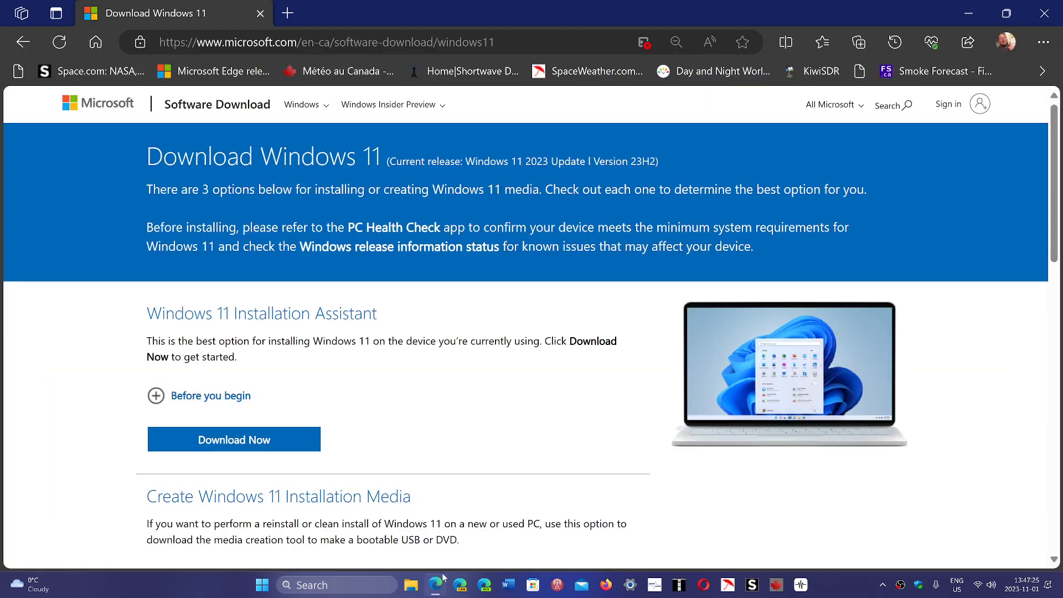
mouse_move(536, 365)
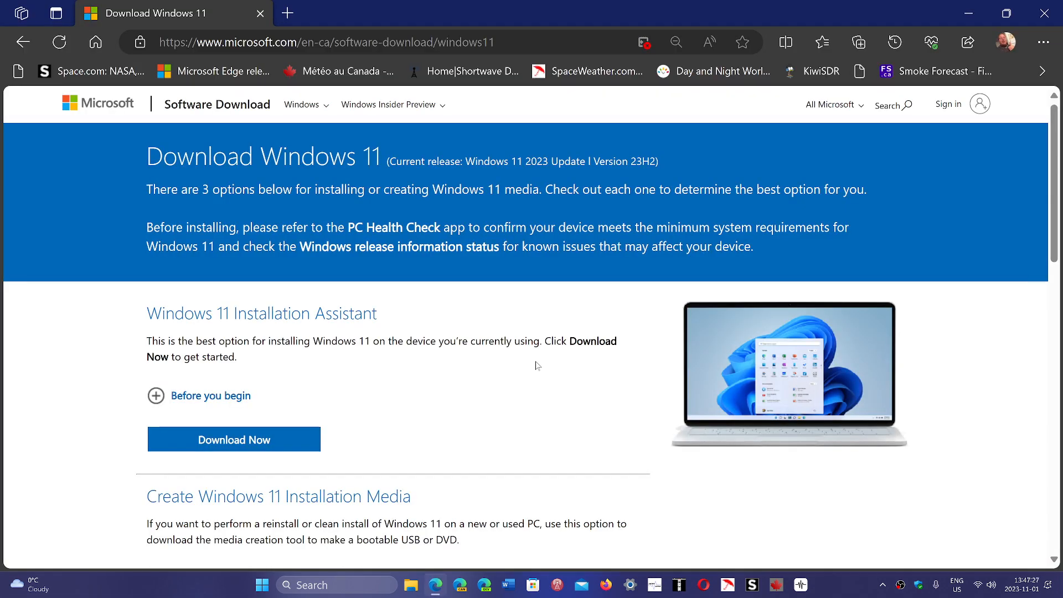
mouse_move(1033, 254)
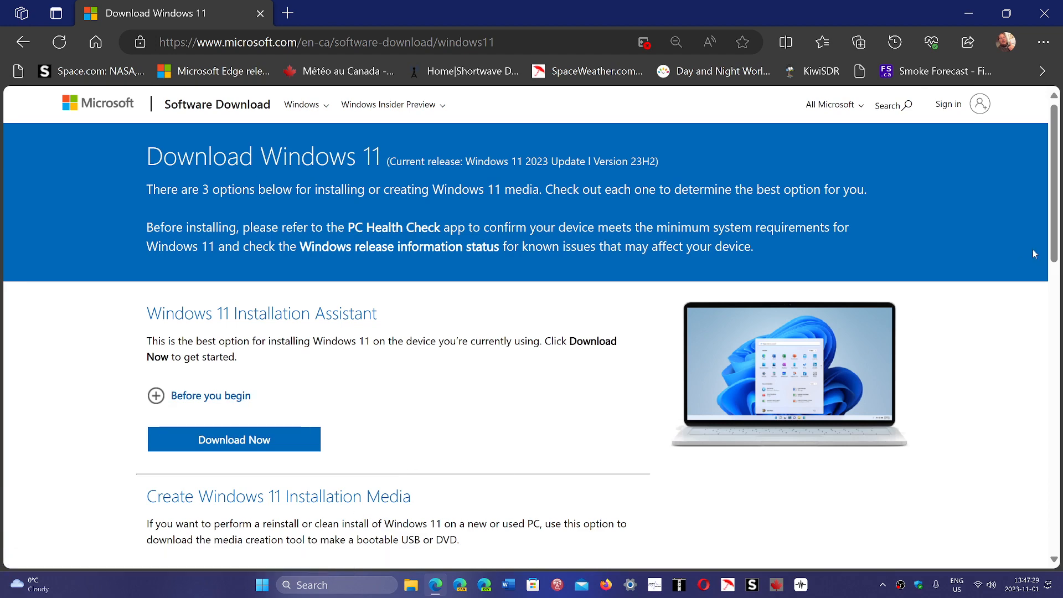
scroll("down", 3)
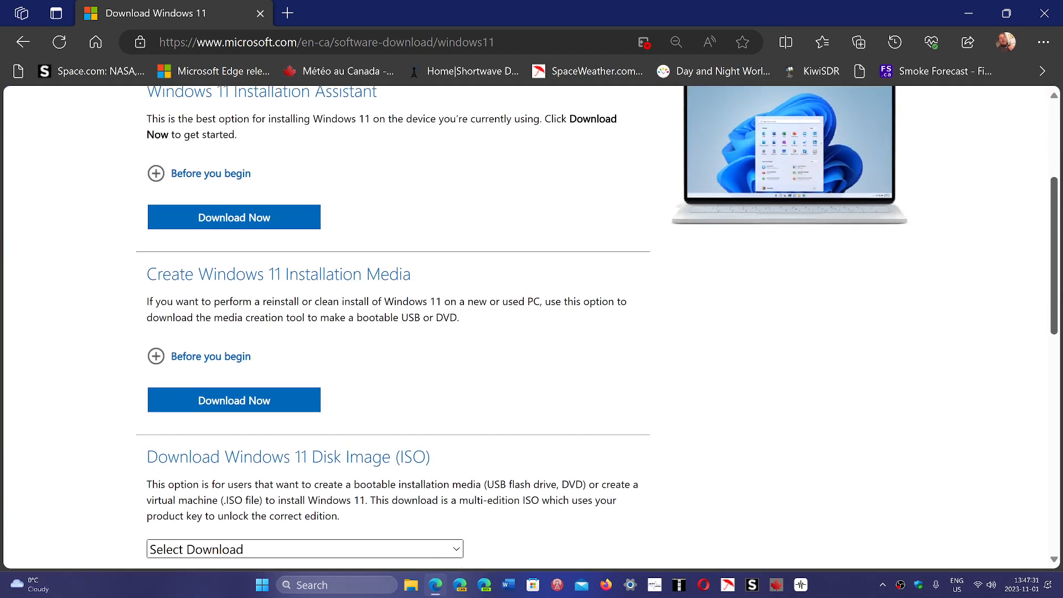
scroll("down", 3)
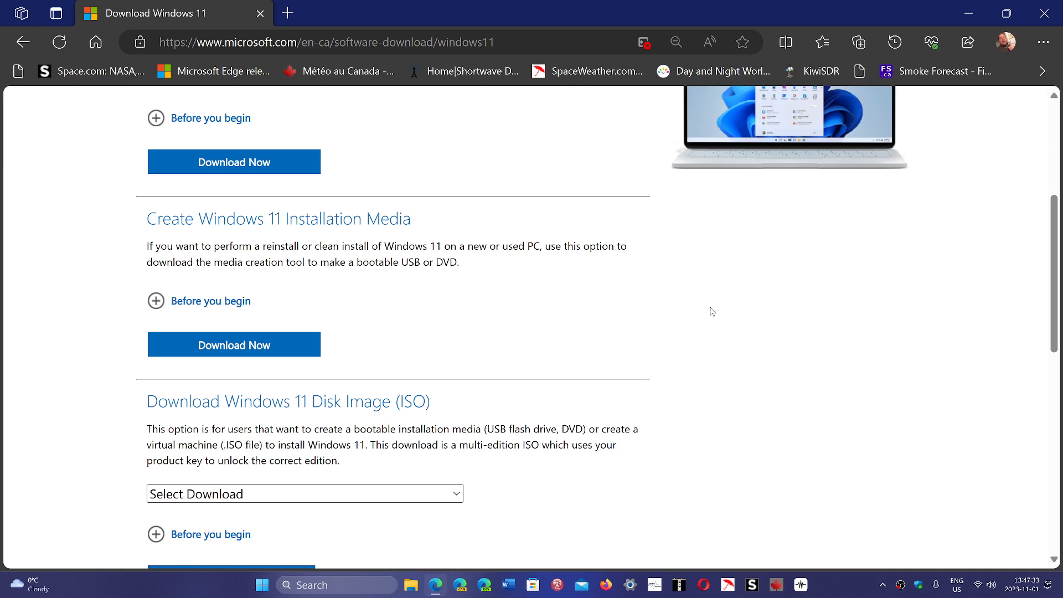
mouse_move(454, 278)
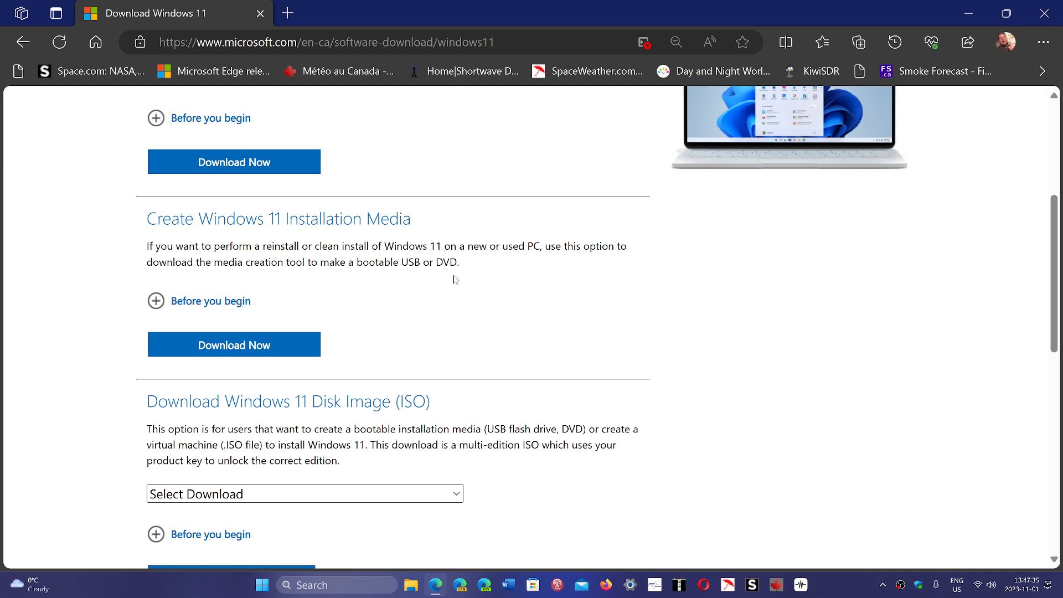
- Select Windows 11 (multi-edition ISO) in the Disk Image download dropdown
left_click(304, 493)
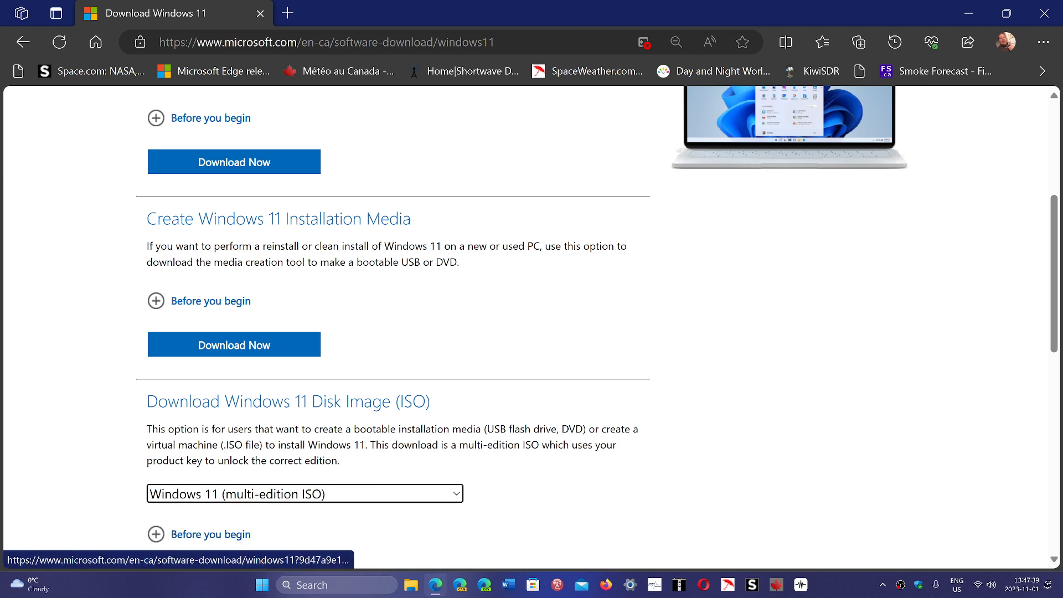
mouse_move(769, 410)
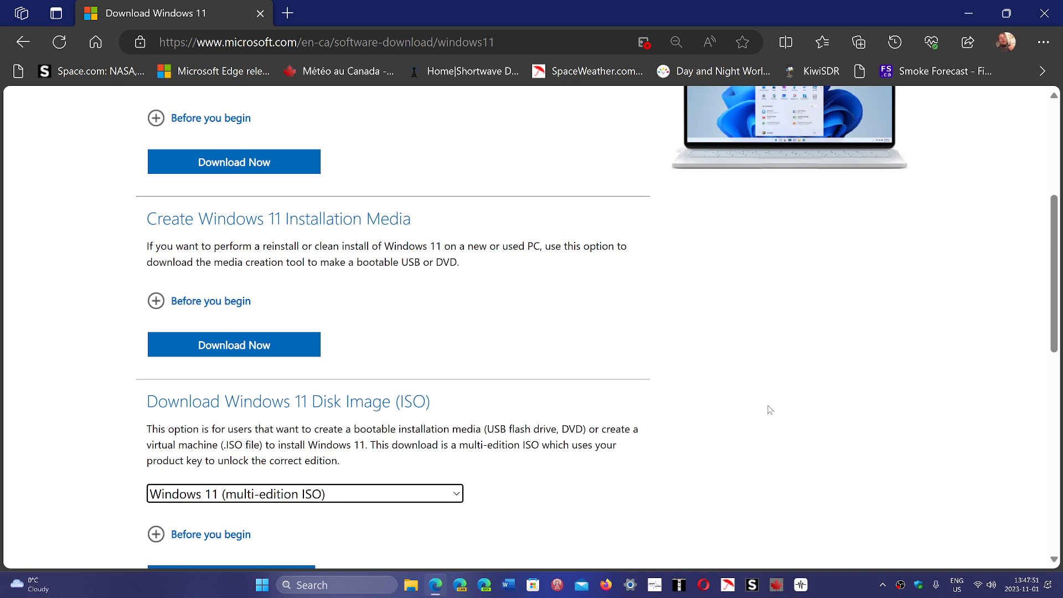
mouse_move(698, 377)
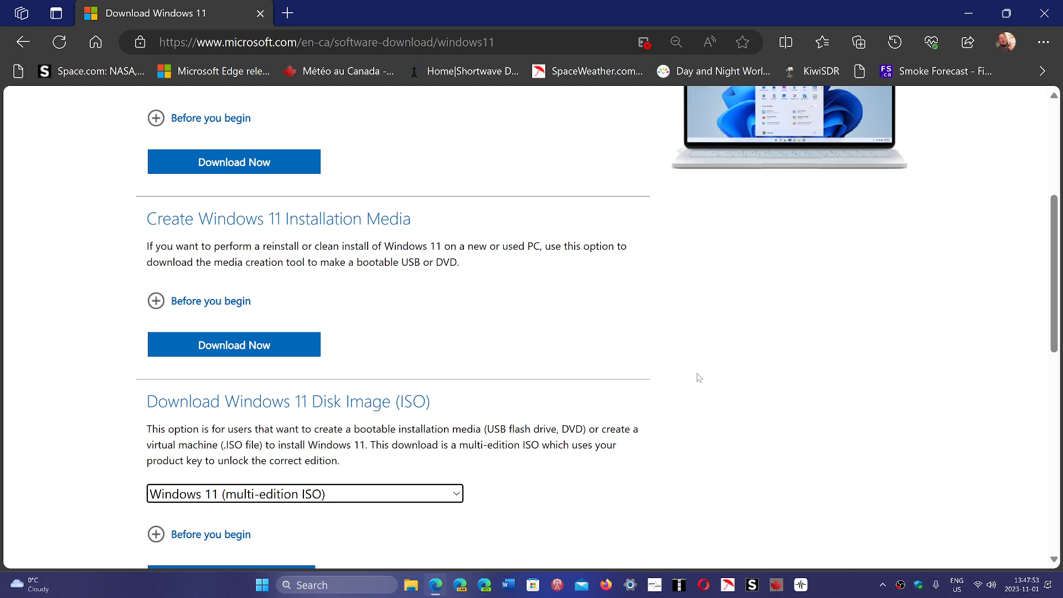
mouse_move(197, 378)
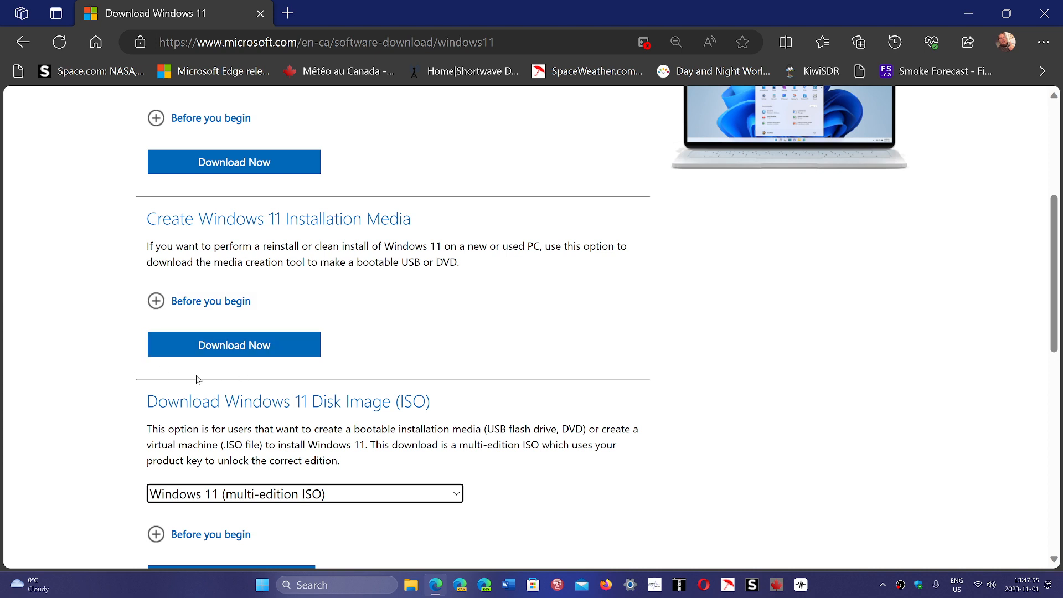
mouse_move(433, 331)
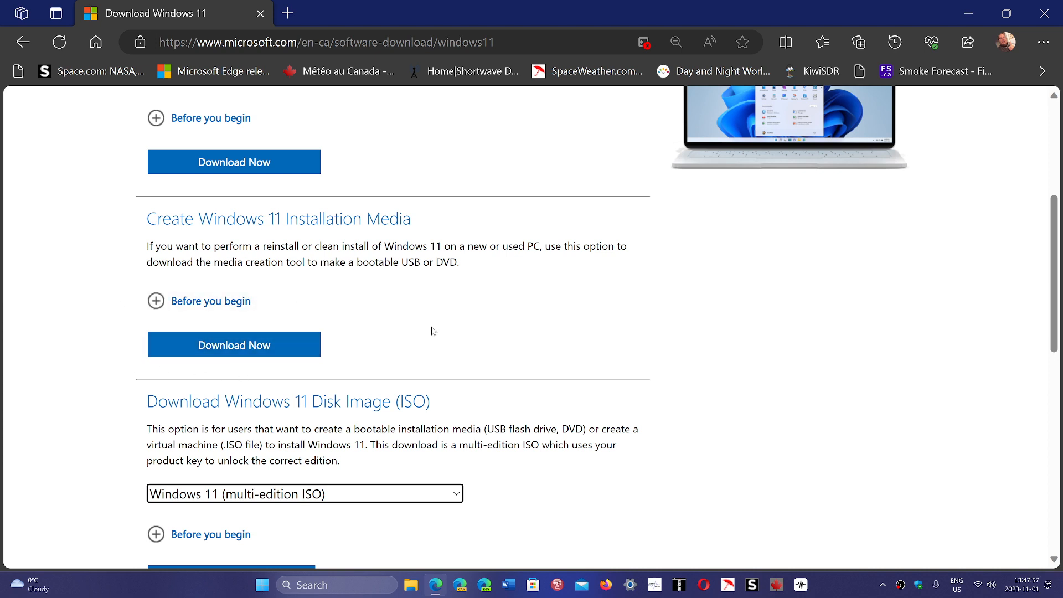
mouse_move(829, 428)
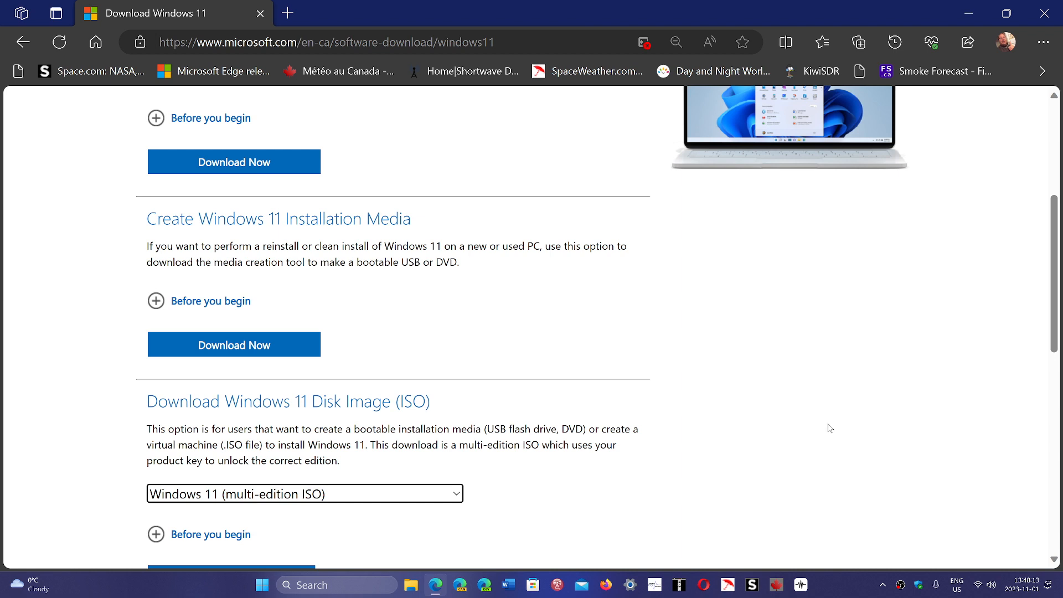
mouse_move(414, 503)
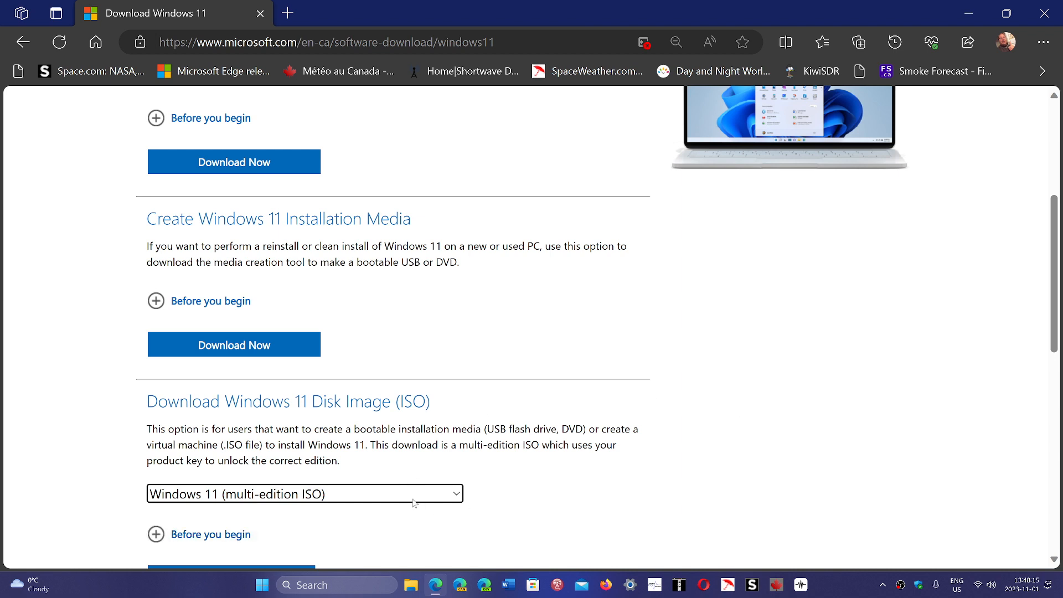
- Review the Installation Assistant and Media options, then open Windows search
scroll("up", 3)
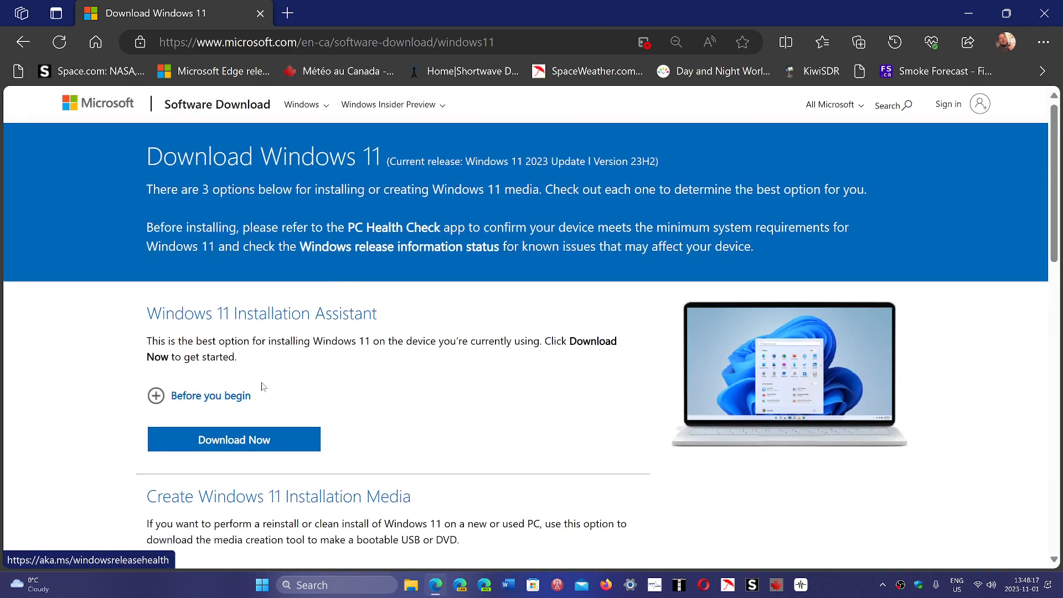
mouse_move(212, 423)
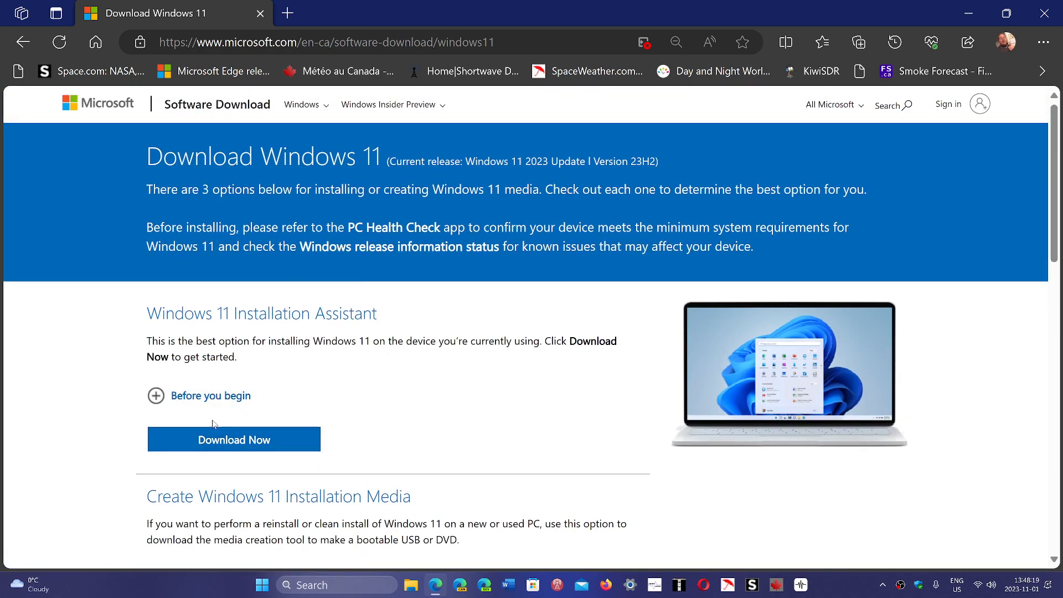
mouse_move(515, 395)
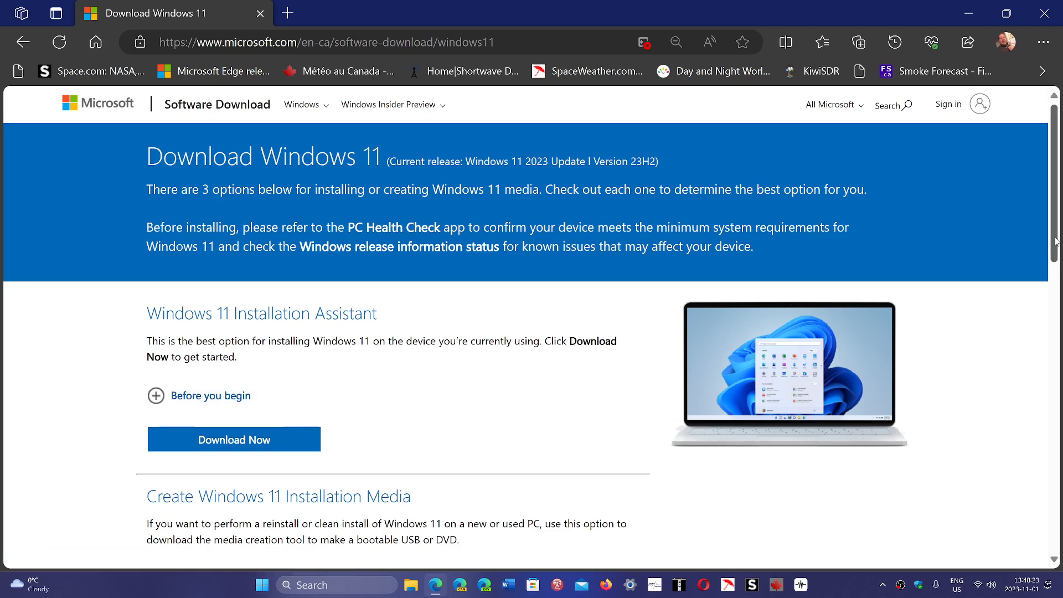
scroll("down", 3)
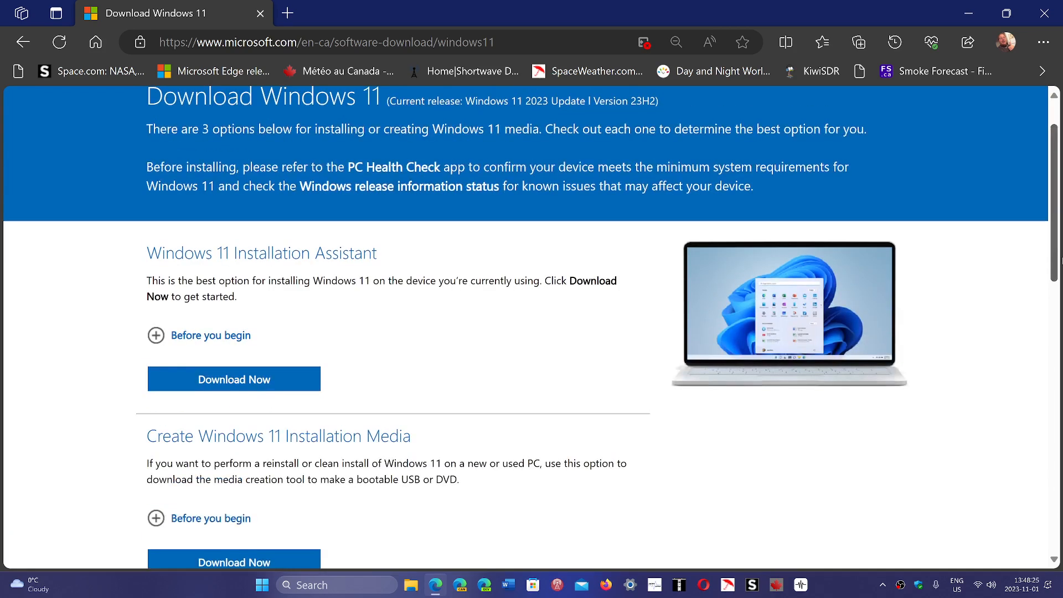
mouse_move(961, 503)
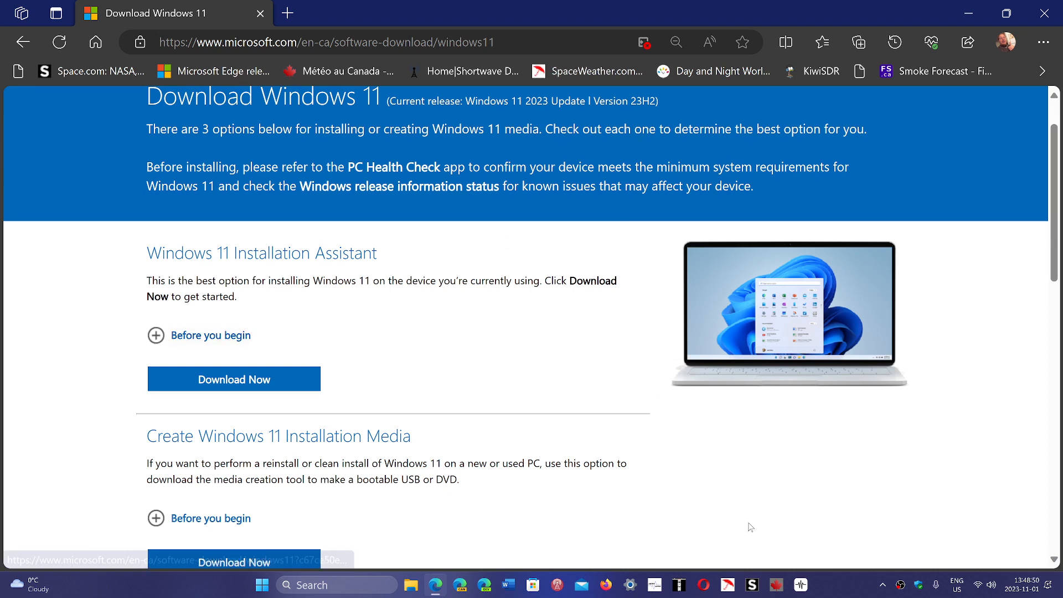
mouse_move(800, 584)
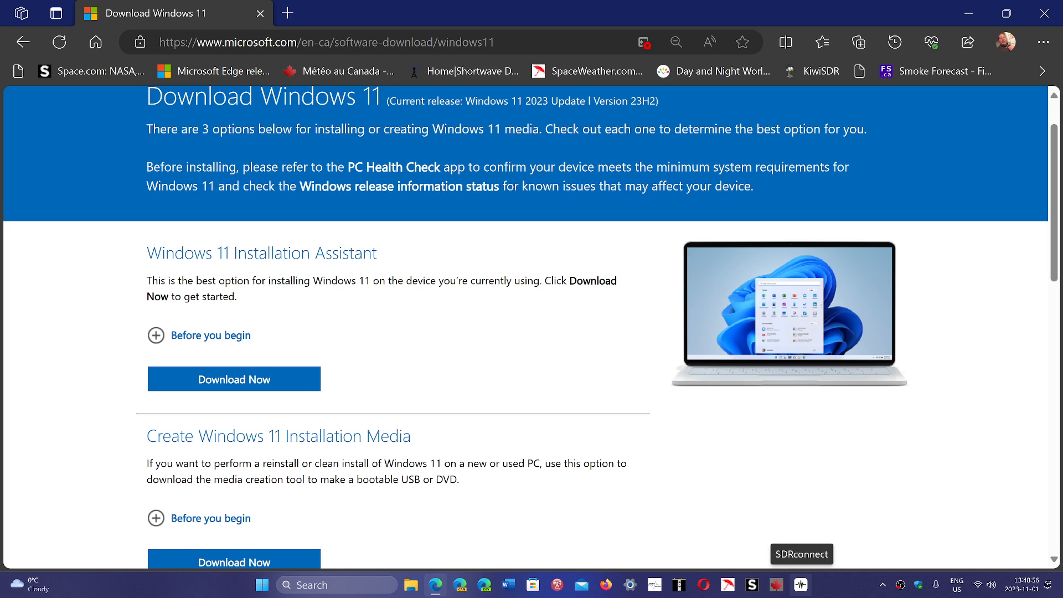
mouse_move(837, 474)
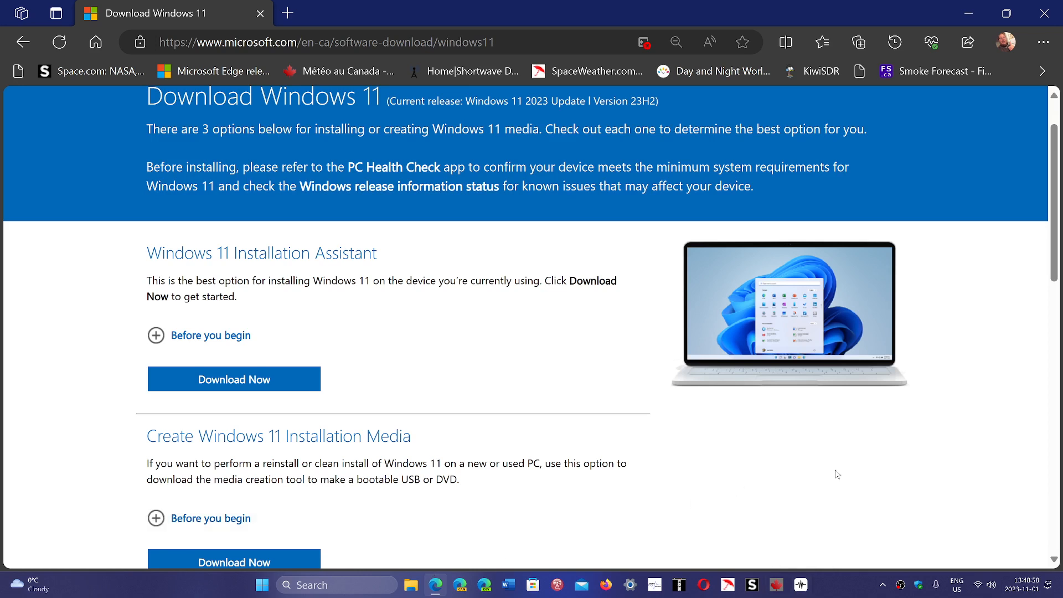
mouse_move(1033, 406)
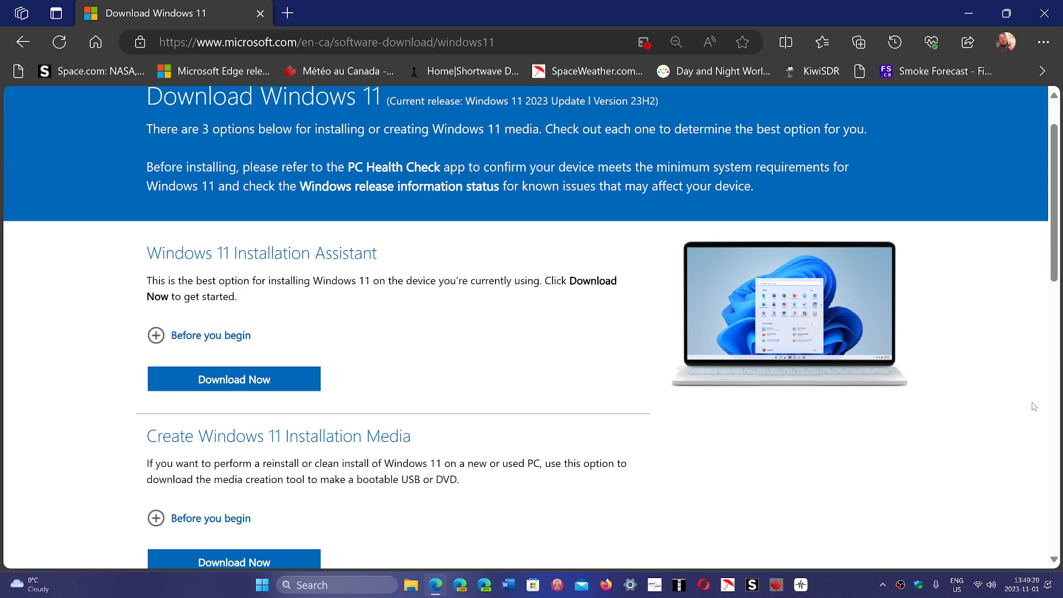
mouse_move(570, 487)
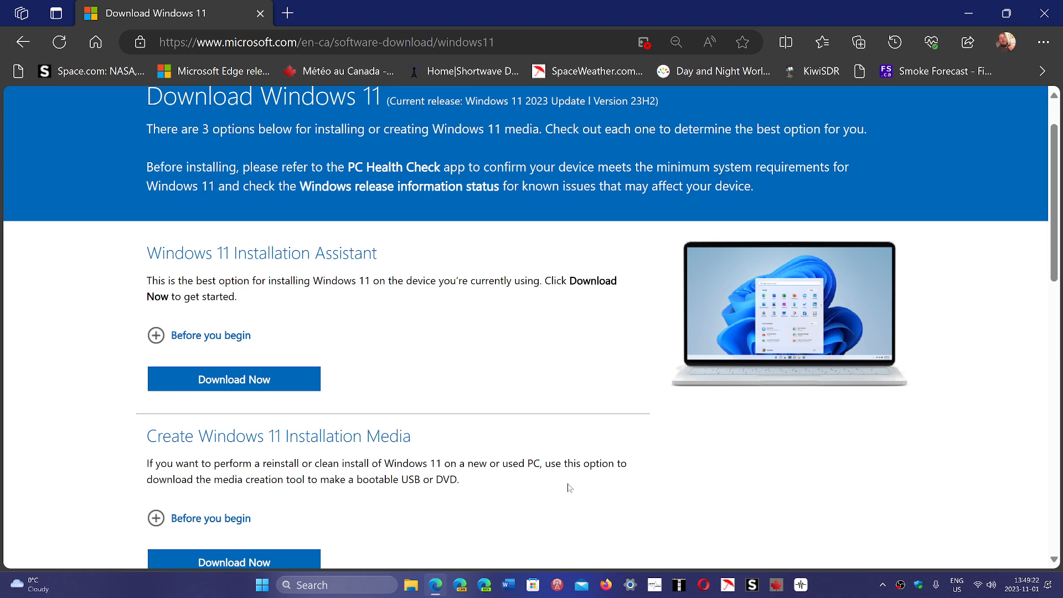
left_click(262, 585)
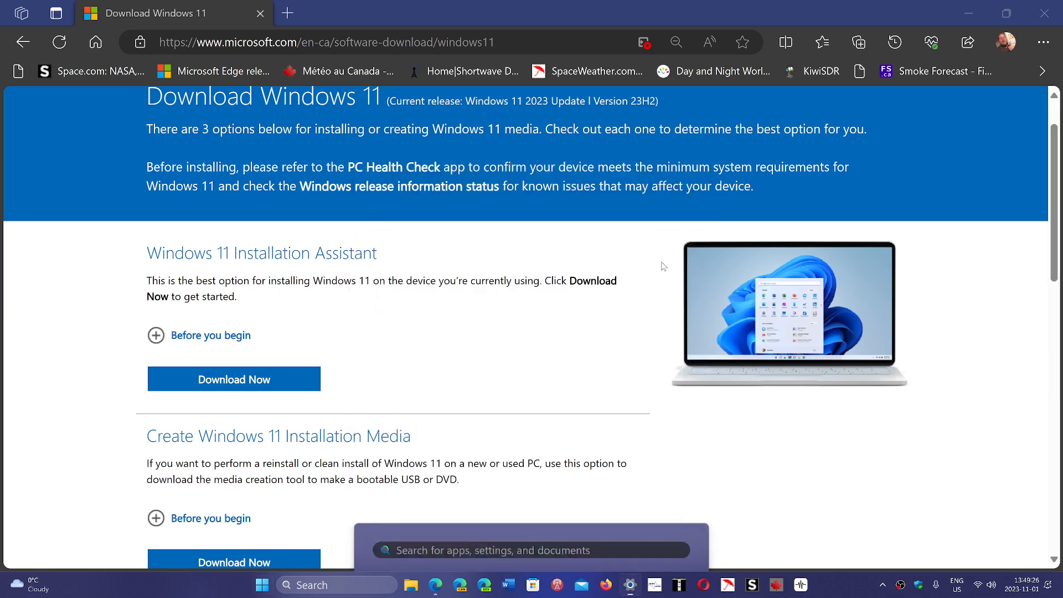
- Open Settings on Windows Update with 'Get the latest updates' turned On
left_click(630, 585)
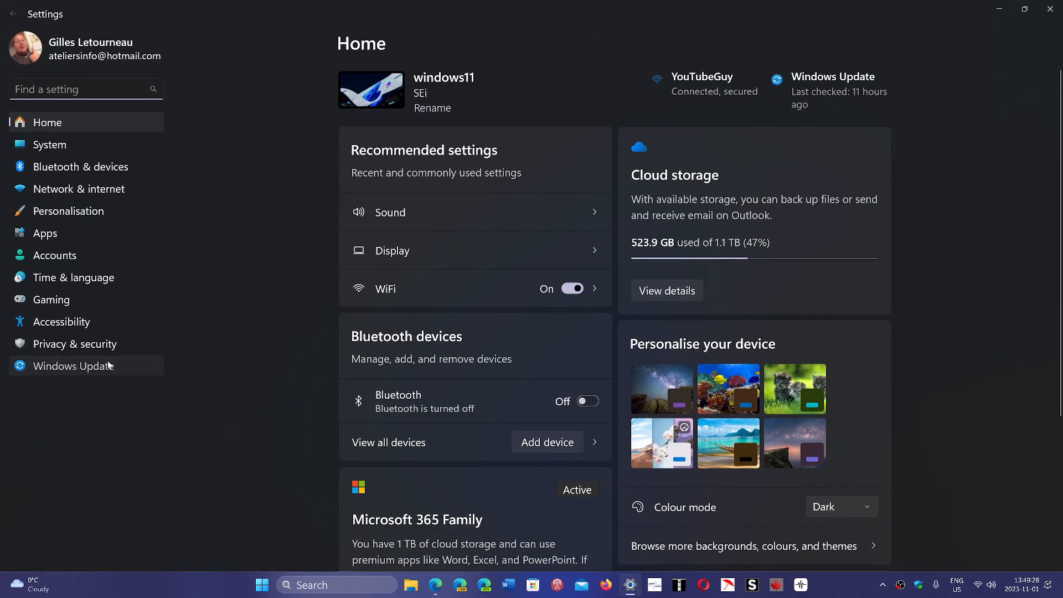
left_click(73, 365)
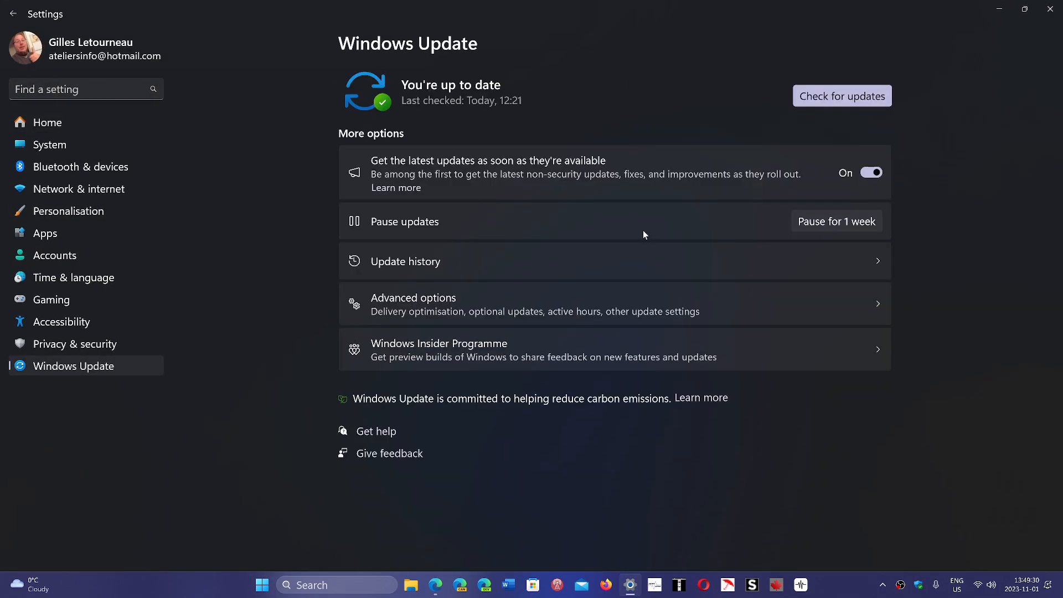
mouse_move(893, 168)
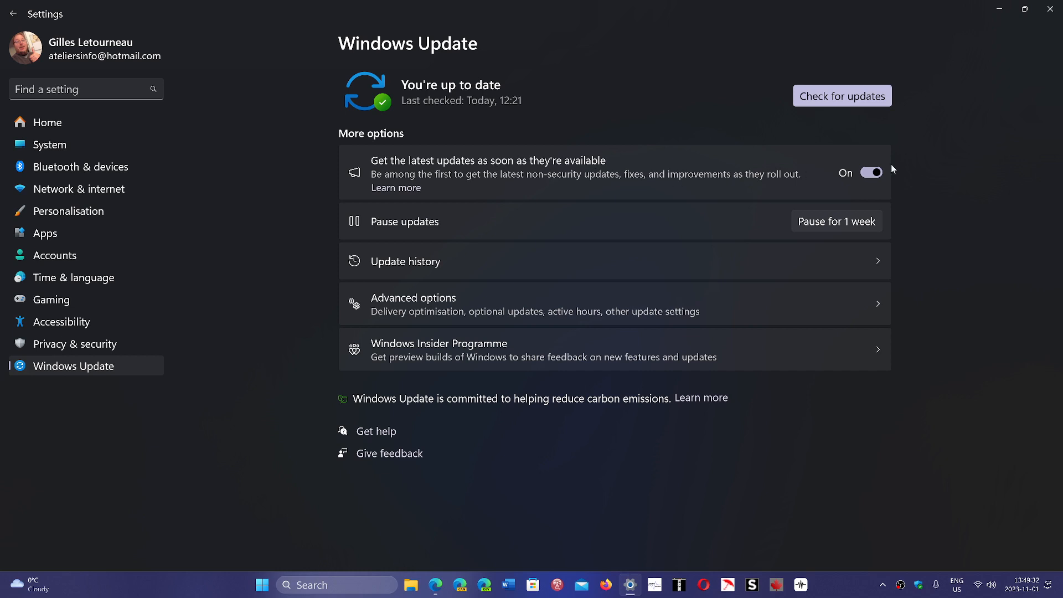
mouse_move(674, 160)
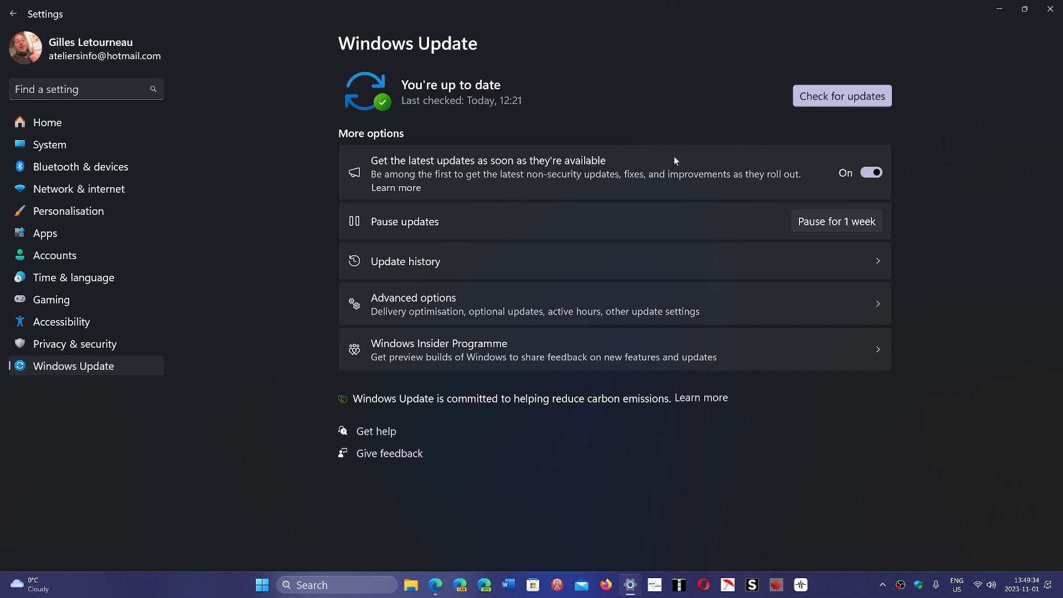
mouse_move(597, 184)
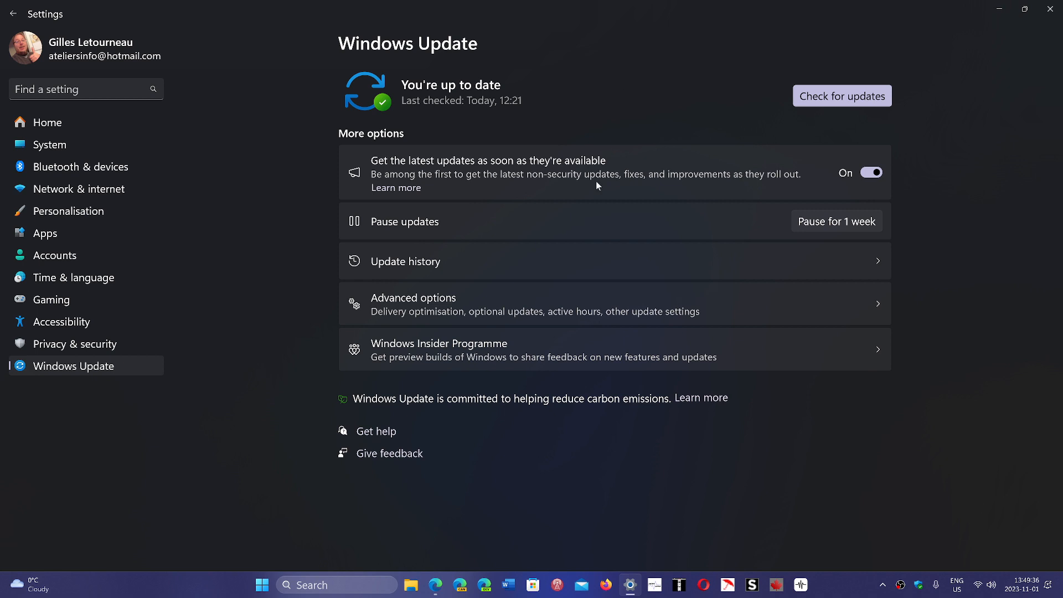
mouse_move(647, 217)
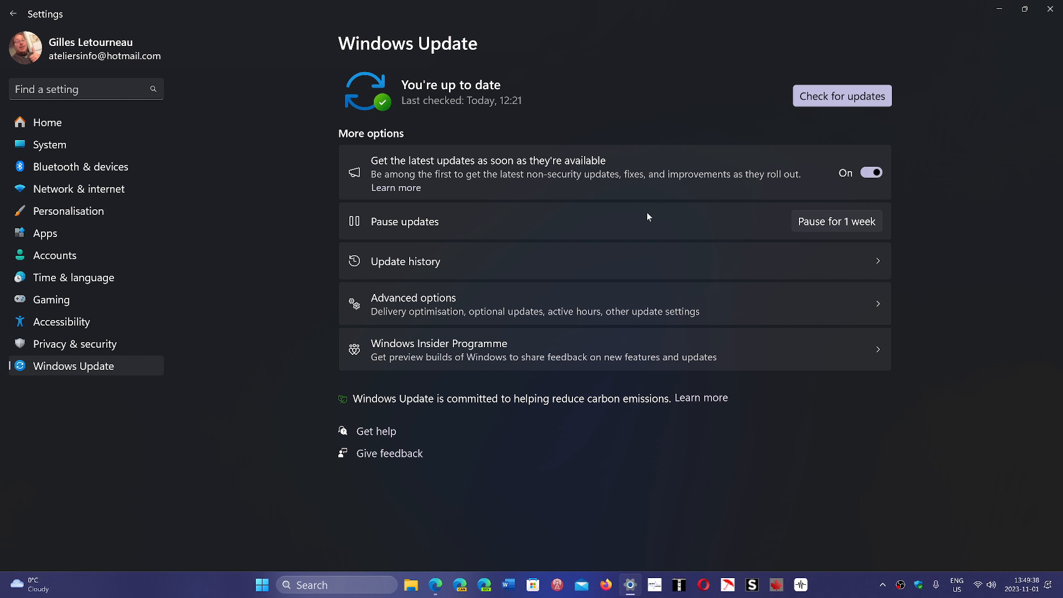
- Show the multi-edition ISO download option in Edge, then minimize the browser to the desktop
left_click(434, 584)
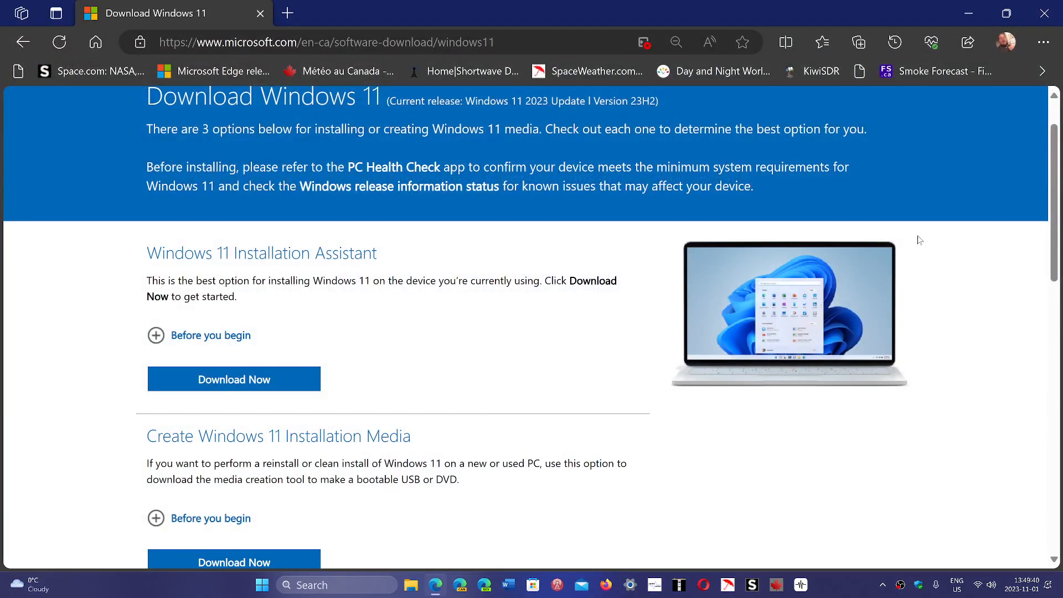
scroll("up", 3)
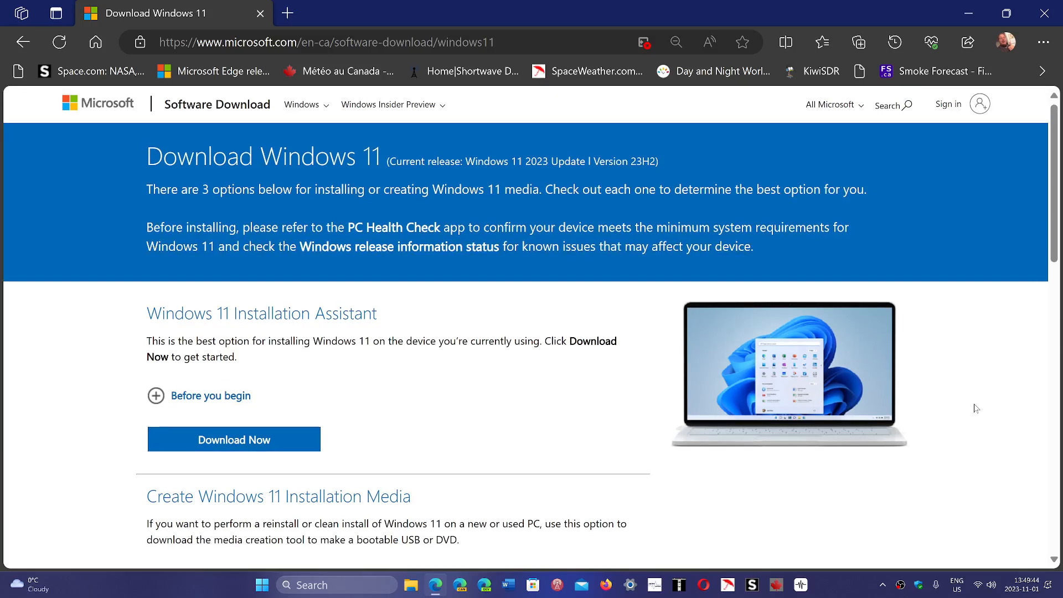
mouse_move(437, 478)
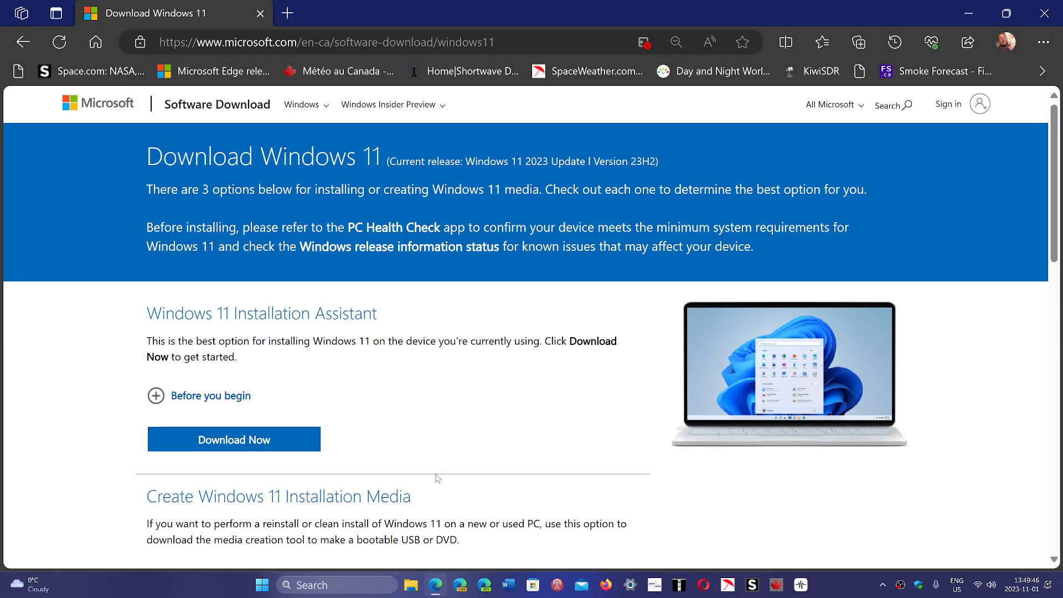
scroll("down", 3)
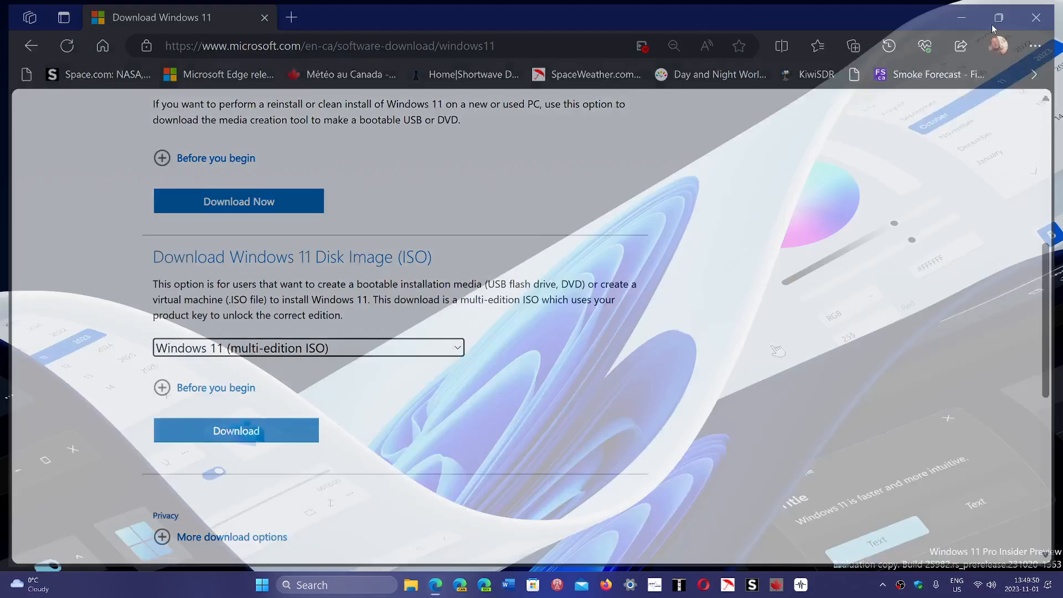
left_click(960, 18)
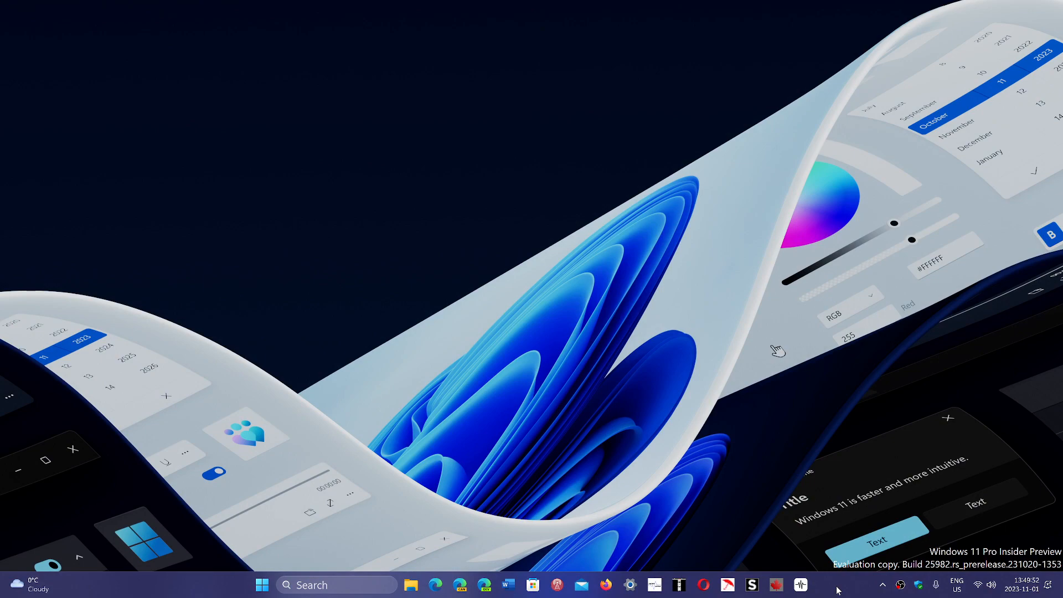